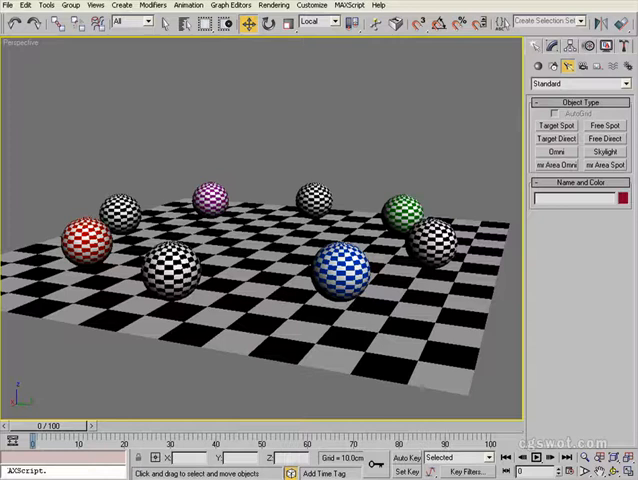
mouse_move(604, 272)
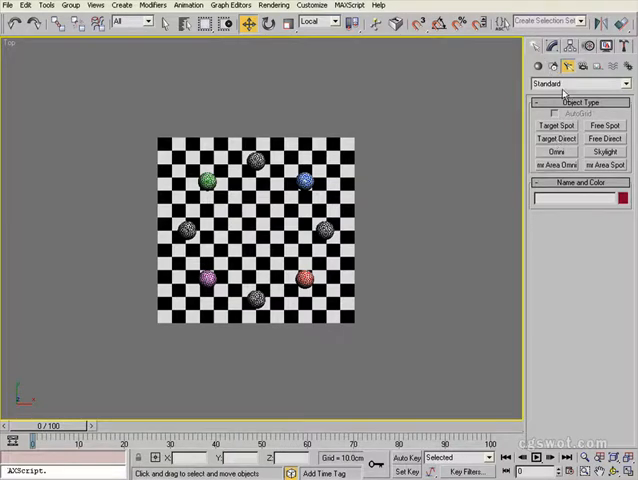
- Place a new Free Direct light, Direct01, above the row of spheres
click(556, 138)
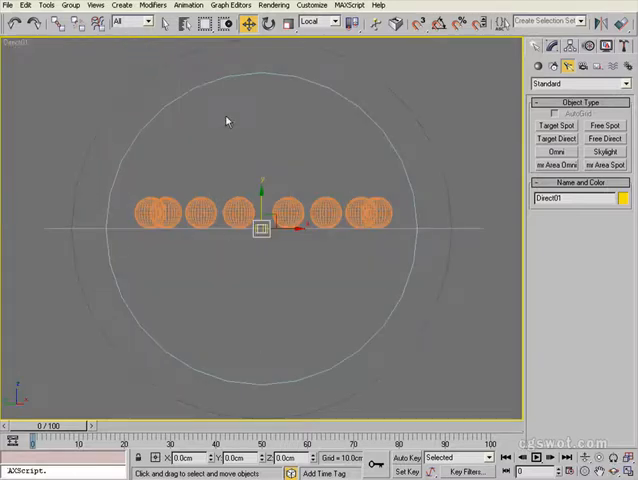
mouse_move(248, 288)
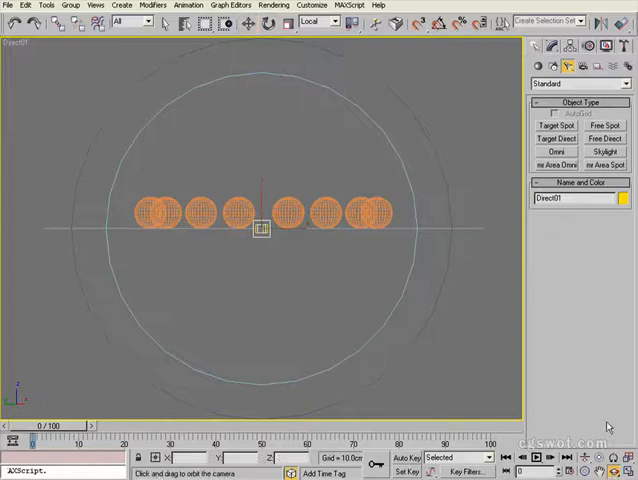
- Tilt Direct01 so it shines across the checkerboard at a slant
drag(264, 230, 268, 292)
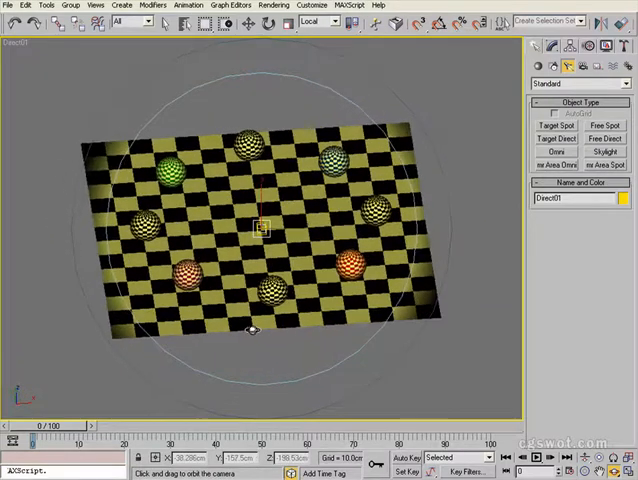
drag(260, 340, 260, 330)
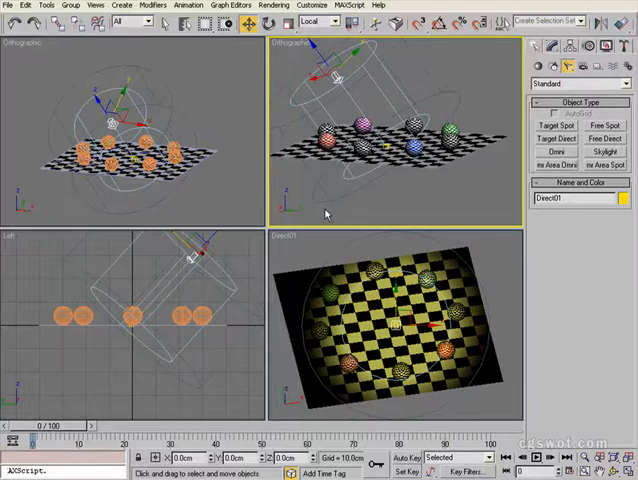
- Maximize the viewport and clone Direct01 as a copy named Direct02
key(alt+w)
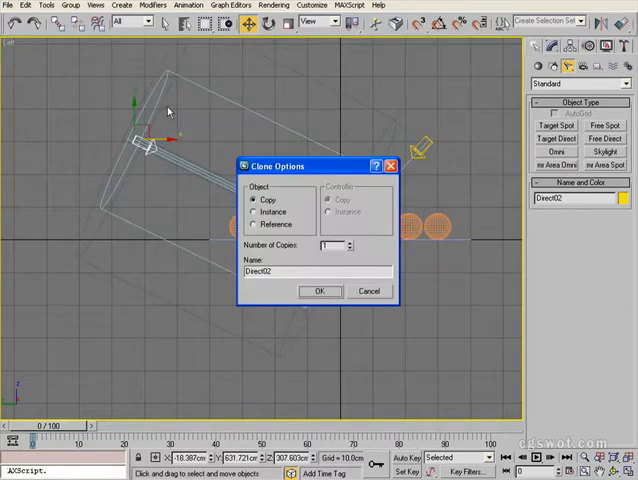
click(320, 292)
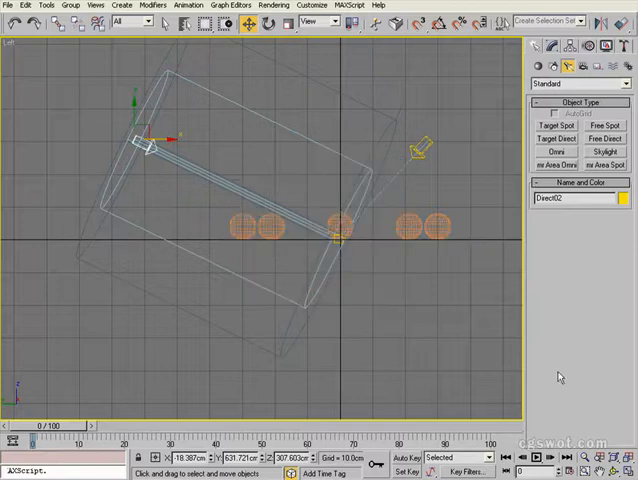
click(16, 48)
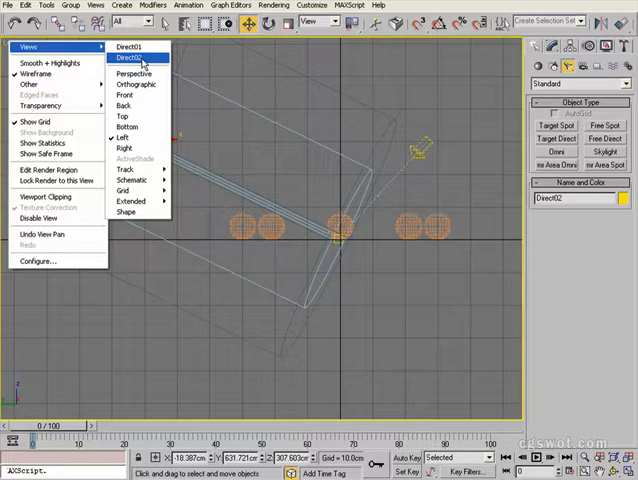
- Switch the viewport to Perspective to see both lights on the spheres
click(128, 56)
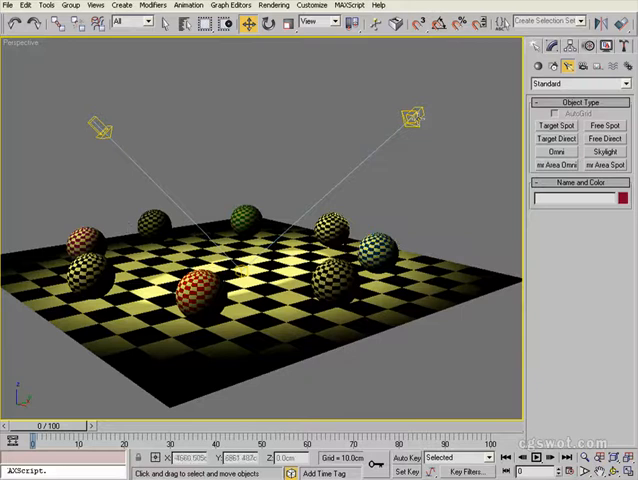
- Set viewport lighting to Best shading with Auto Display Selected Lights enabled
click(100, 128)
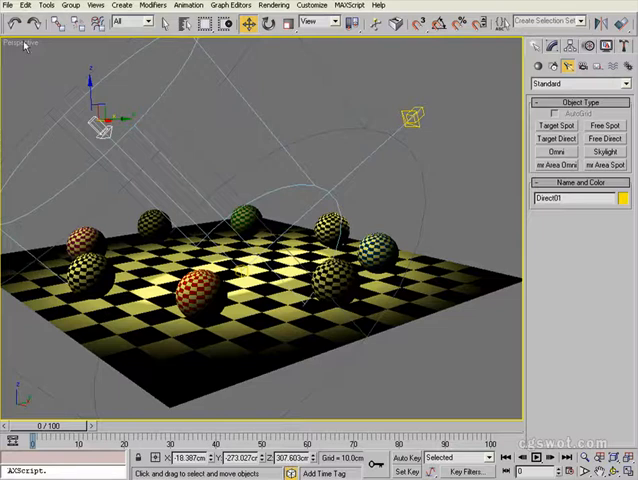
click(26, 44)
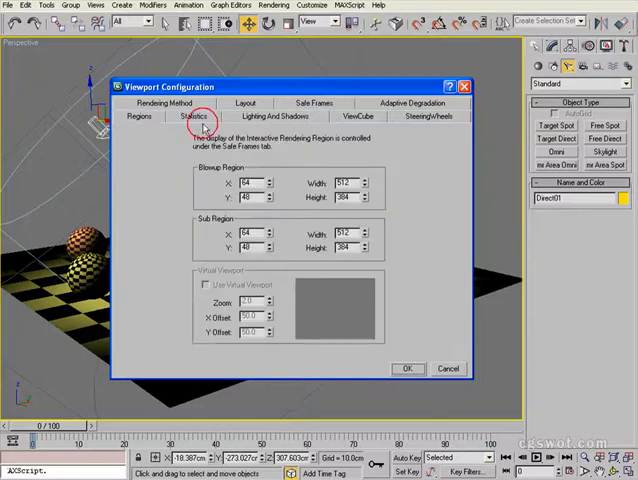
click(412, 116)
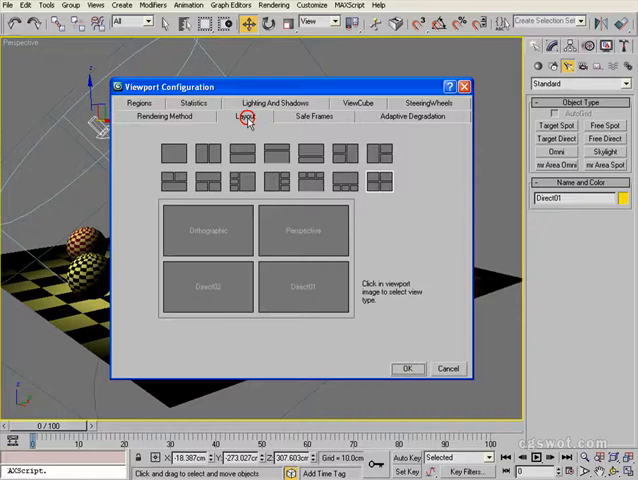
click(274, 116)
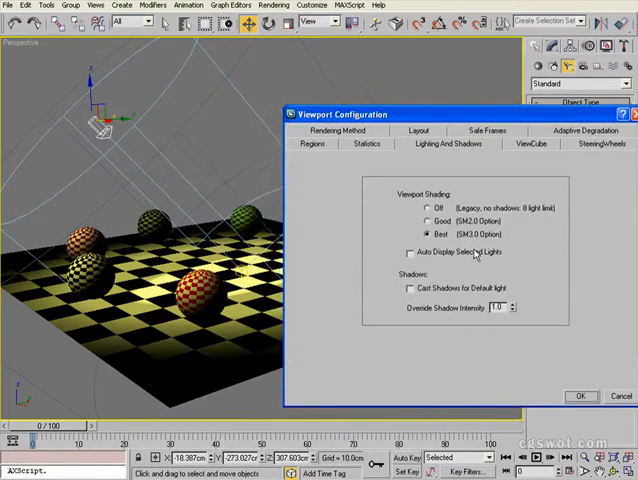
click(408, 252)
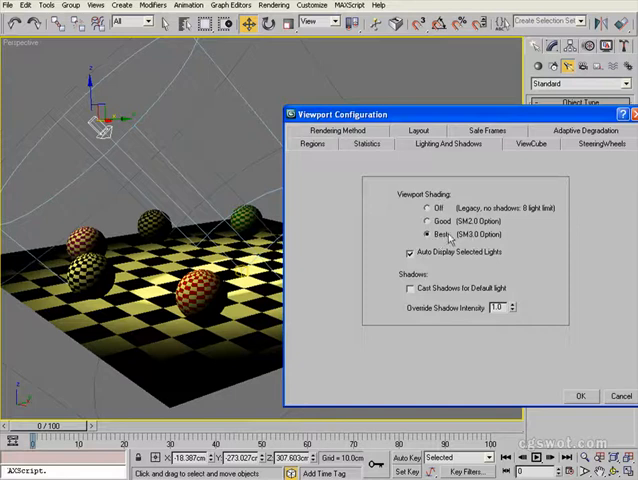
mouse_move(464, 296)
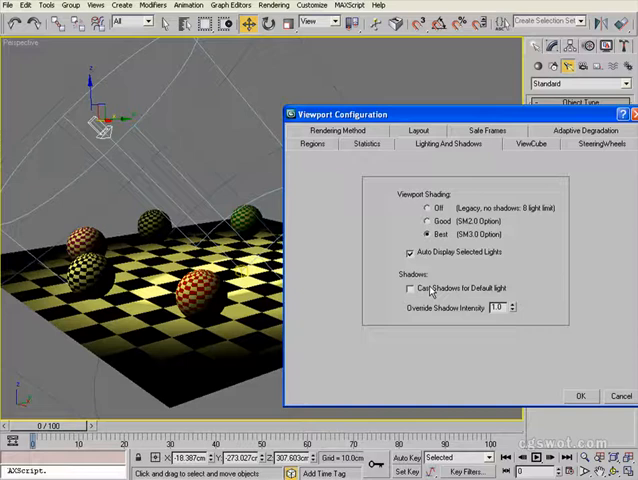
mouse_move(516, 370)
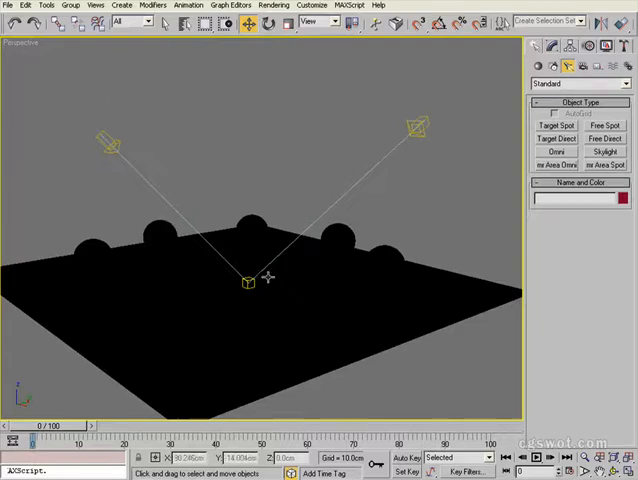
mouse_move(324, 140)
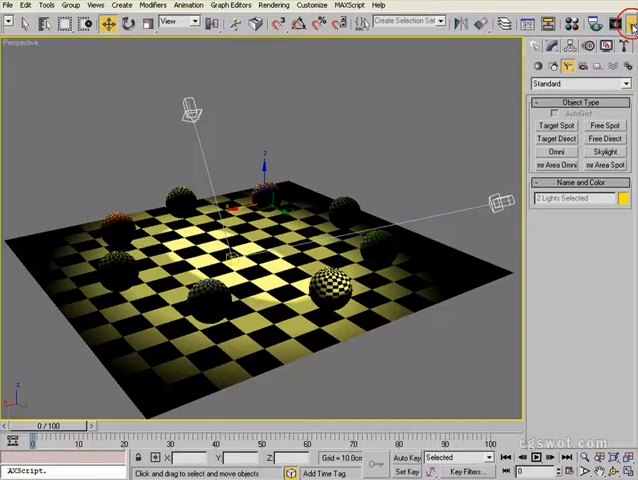
click(632, 18)
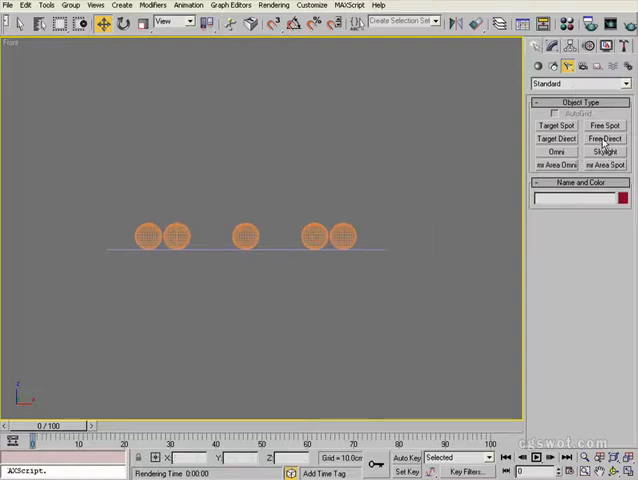
- Place a Free Direct fill light beneath the sphere grid and give it a new colour
click(604, 138)
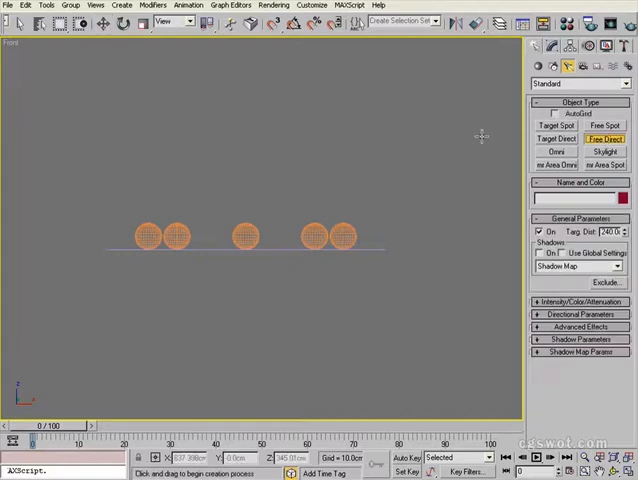
click(244, 236)
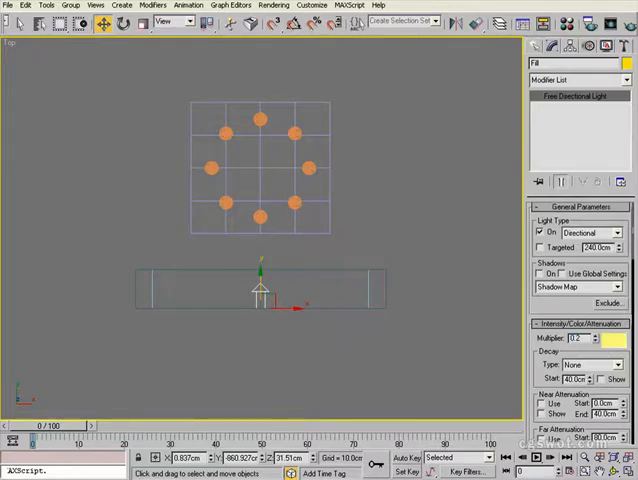
click(614, 340)
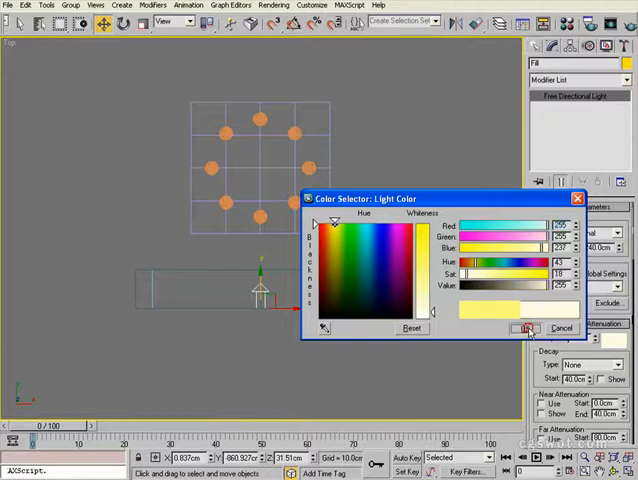
click(528, 328)
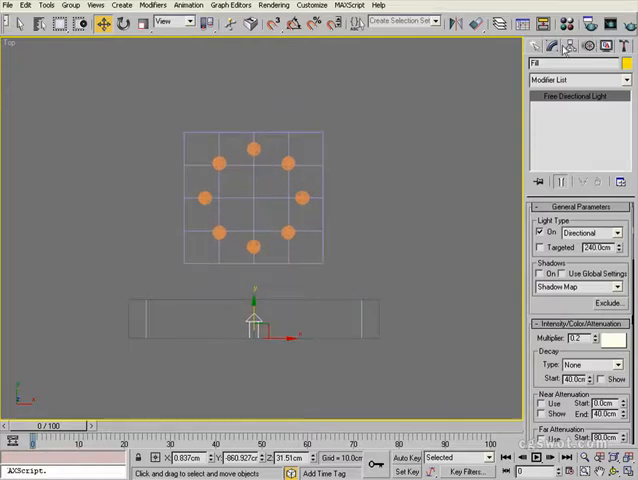
- Centre the fill light's pivot on the grid and clone rotated instanced copies around it
click(552, 46)
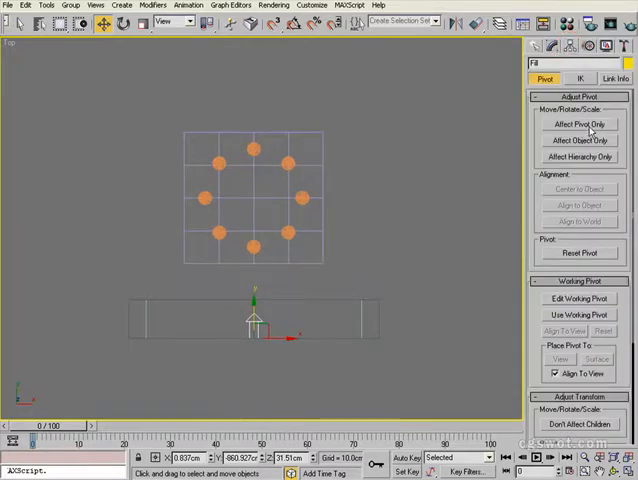
click(580, 122)
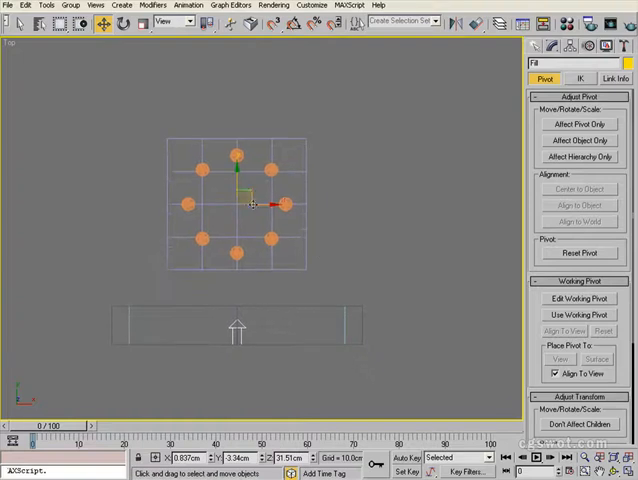
right_click(260, 204)
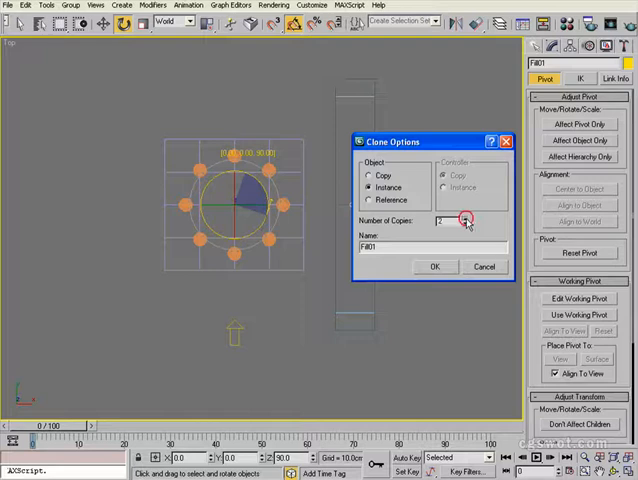
click(462, 218)
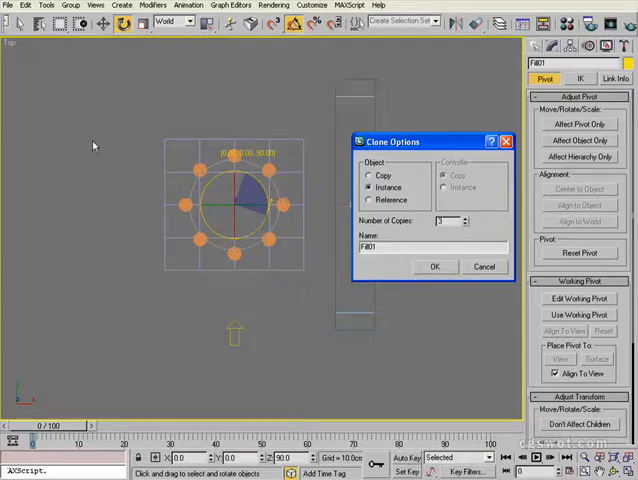
mouse_move(232, 332)
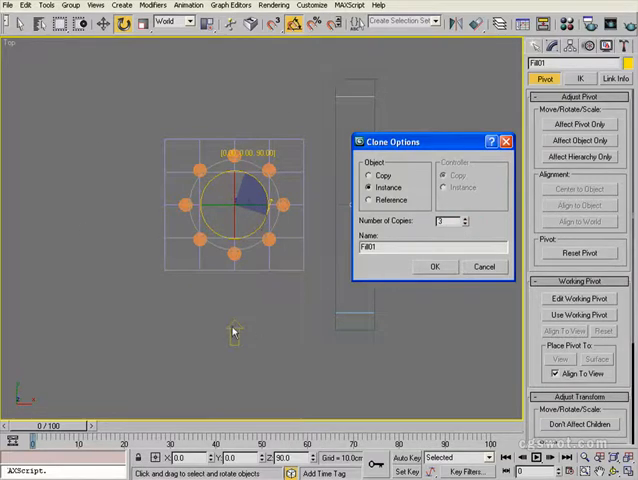
click(434, 266)
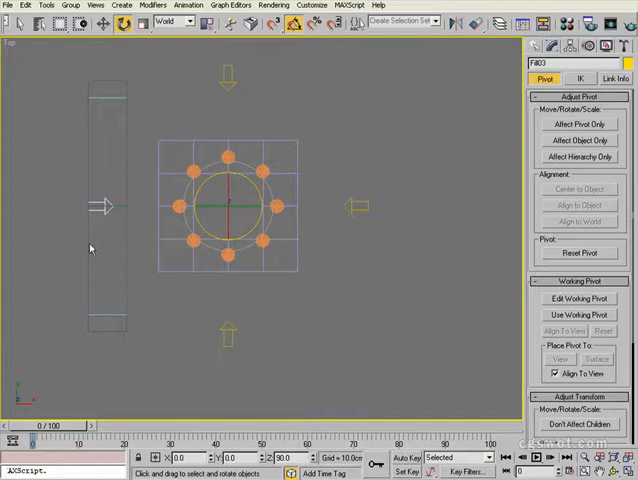
mouse_move(318, 168)
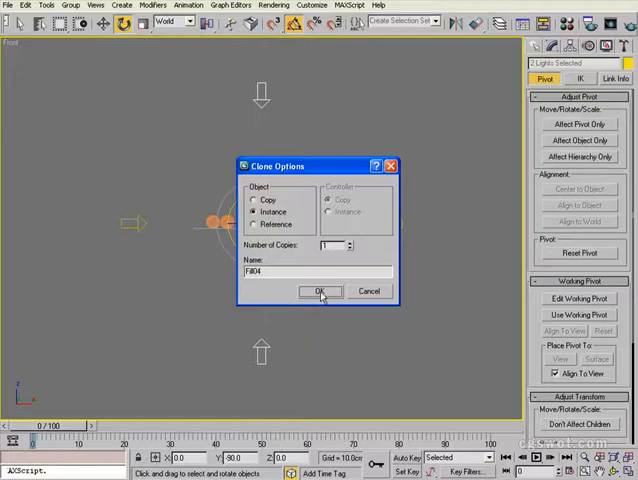
- Confirm another instanced fill-light copy so lights ring all four sides
click(320, 292)
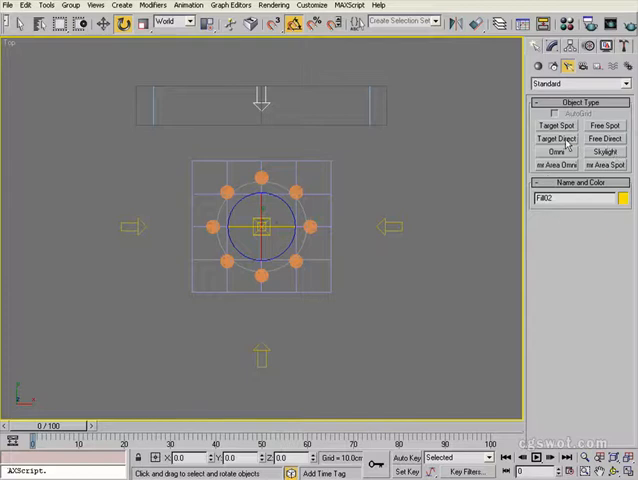
- Start creating another Free Direct light aimed at the sphere grid
click(556, 138)
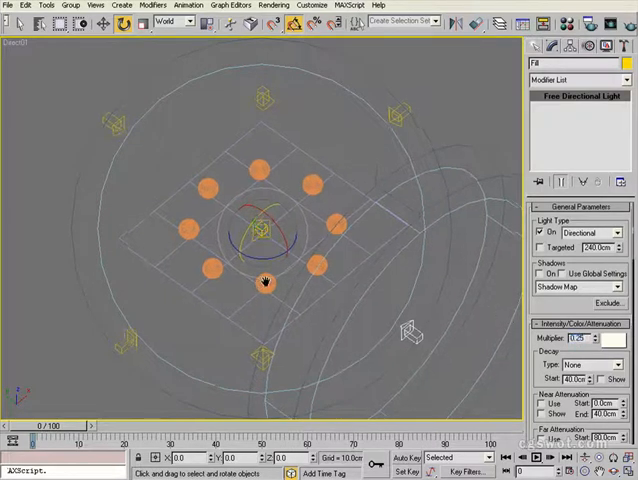
- Create an Omni light at the grid centre and rename it Ambient
right_click(264, 282)
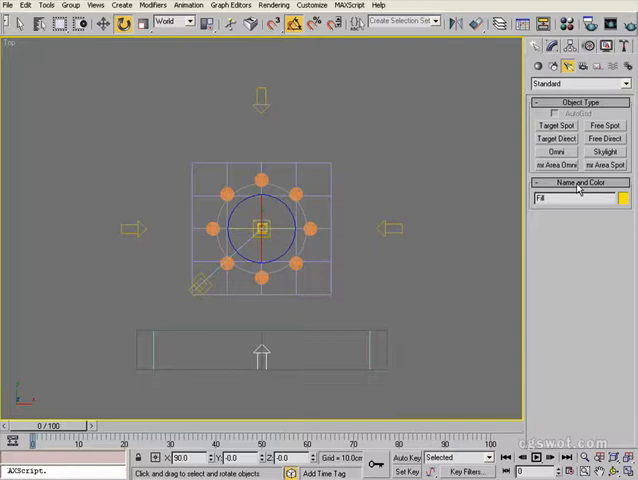
click(556, 152)
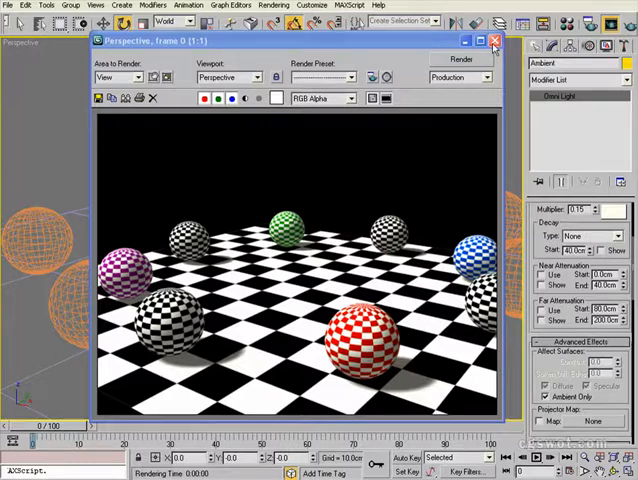
- Render the scene, lower the fill light's Multiplier, and render again to compare
click(496, 40)
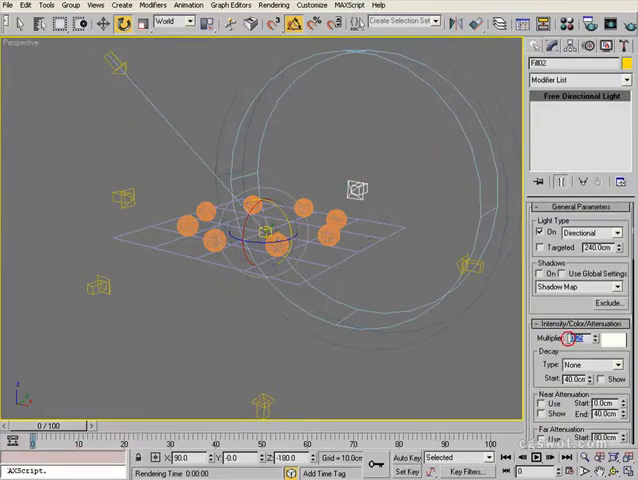
click(570, 340)
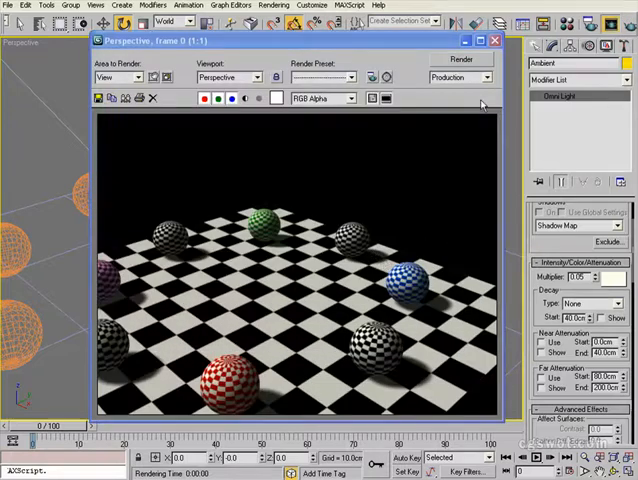
click(496, 40)
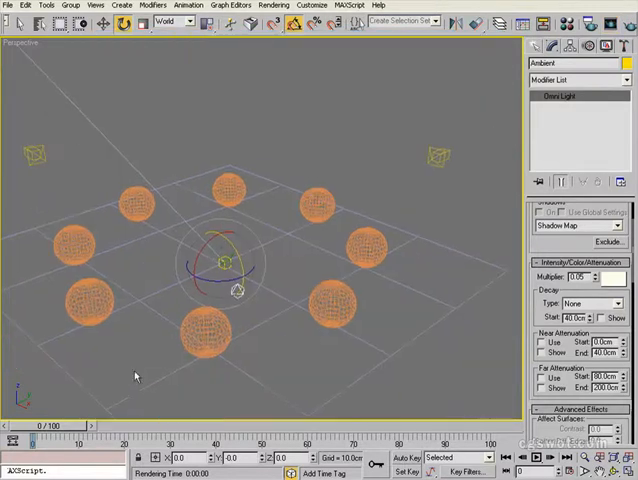